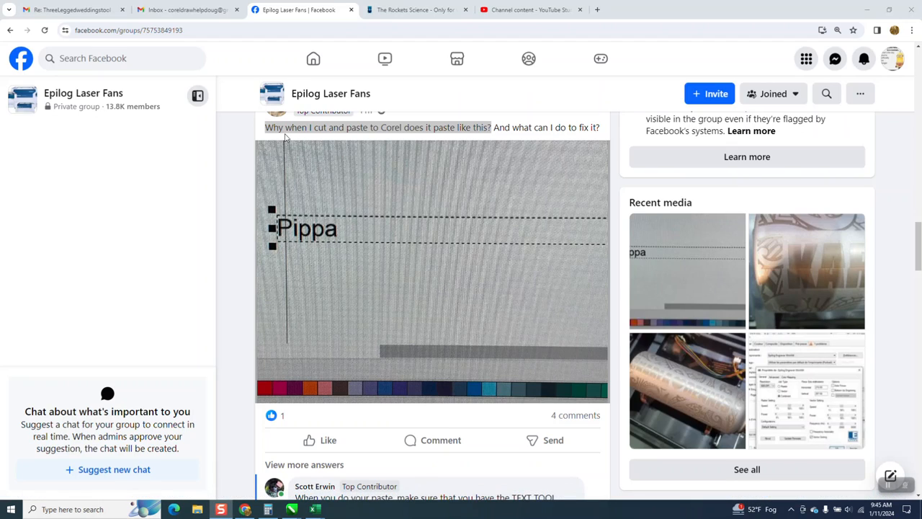
pyautogui.moveTo(435, 138)
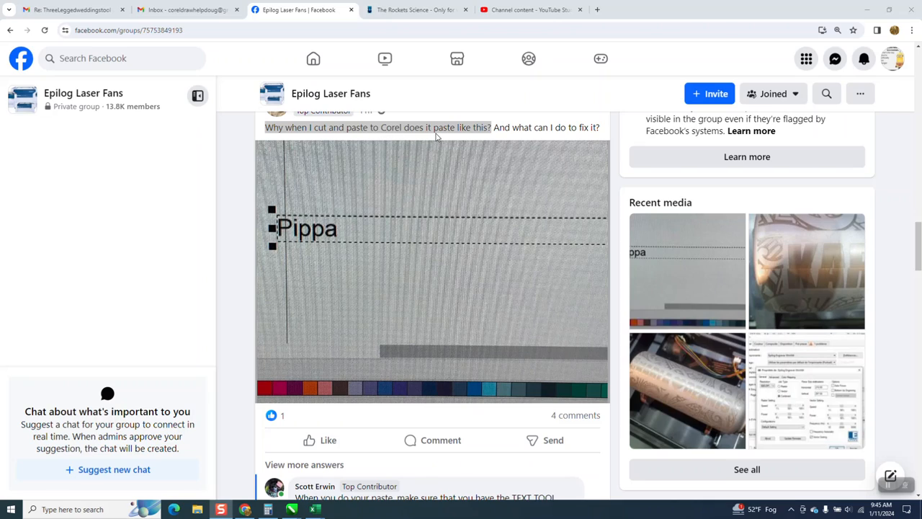
pyautogui.moveTo(481, 132)
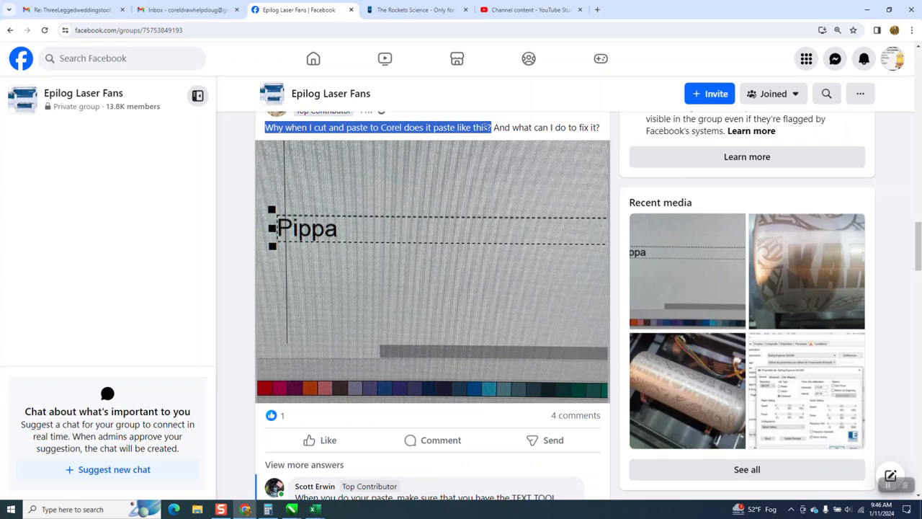
pyautogui.moveTo(482, 164)
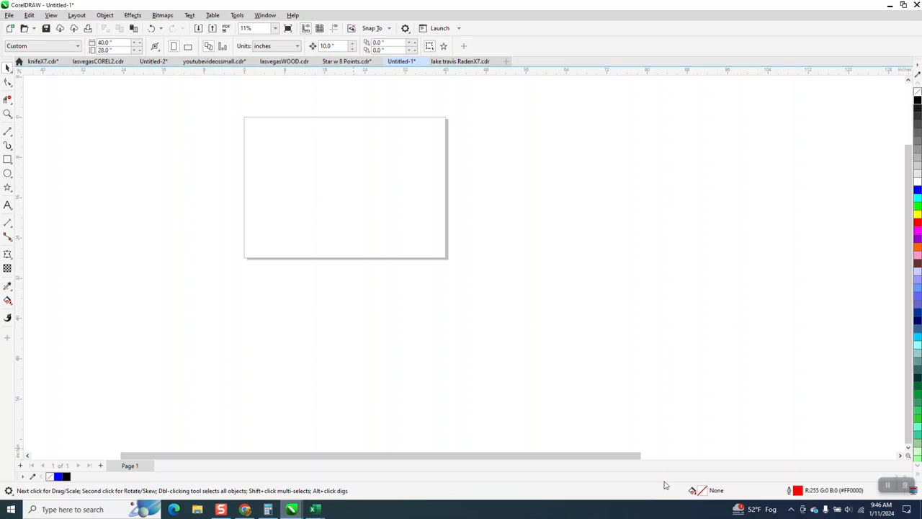
# Paste the copied question sentence onto the blank page as a paragraph text object
pyautogui.rightClick(345, 187)
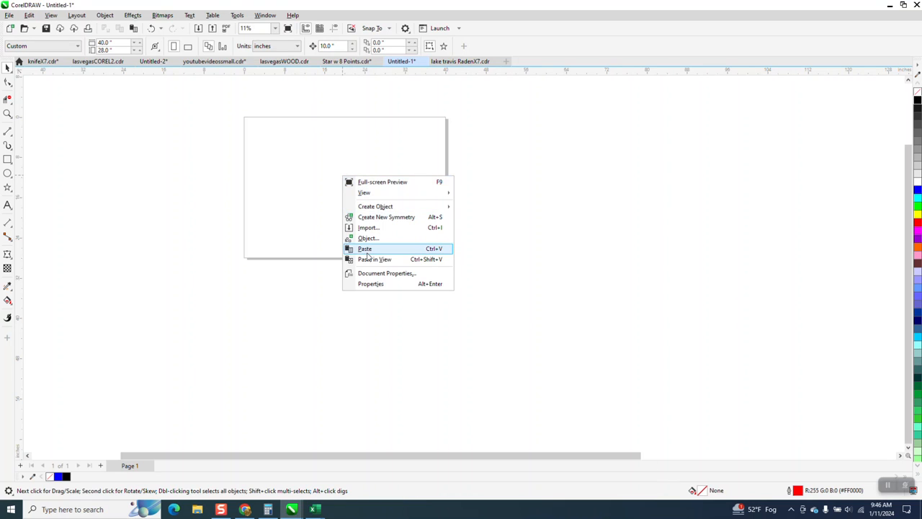
pyautogui.click(364, 248)
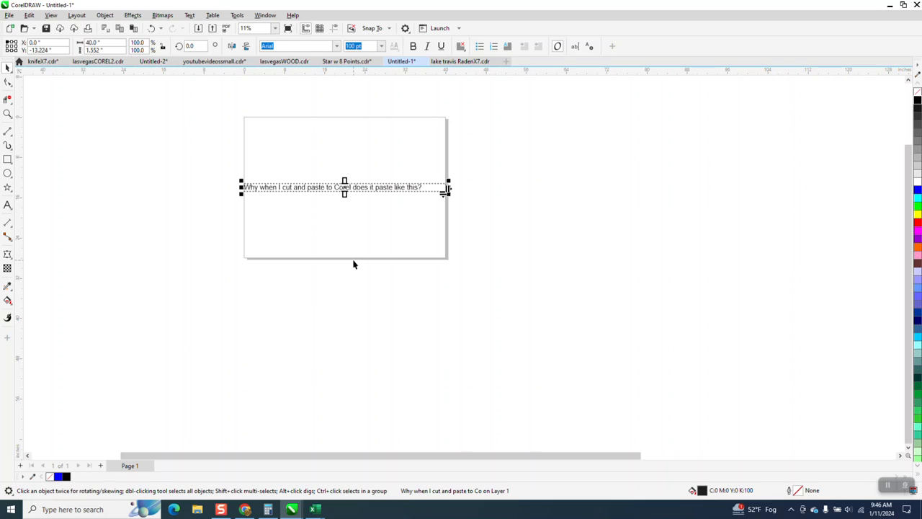
pyautogui.moveTo(335, 239)
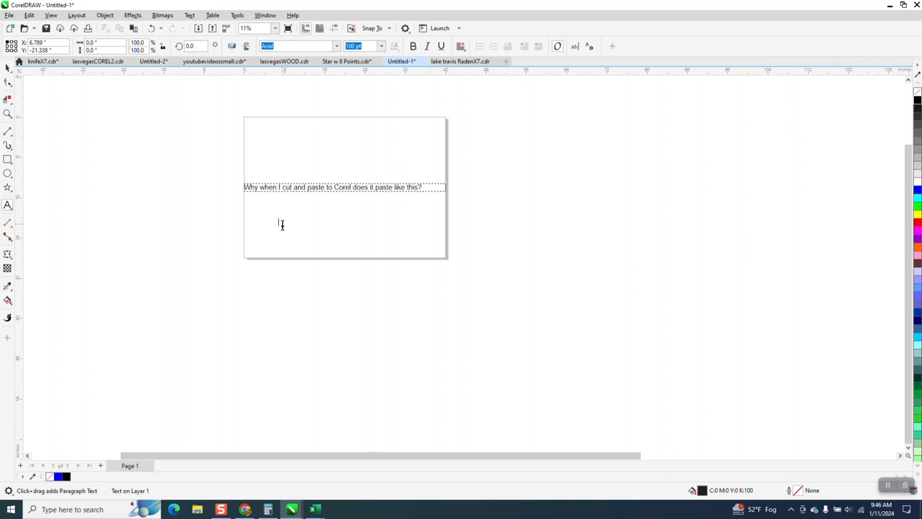
# Paste a second copy of the question below the first as artistic text and zoom in on both
pyautogui.rightClick(281, 225)
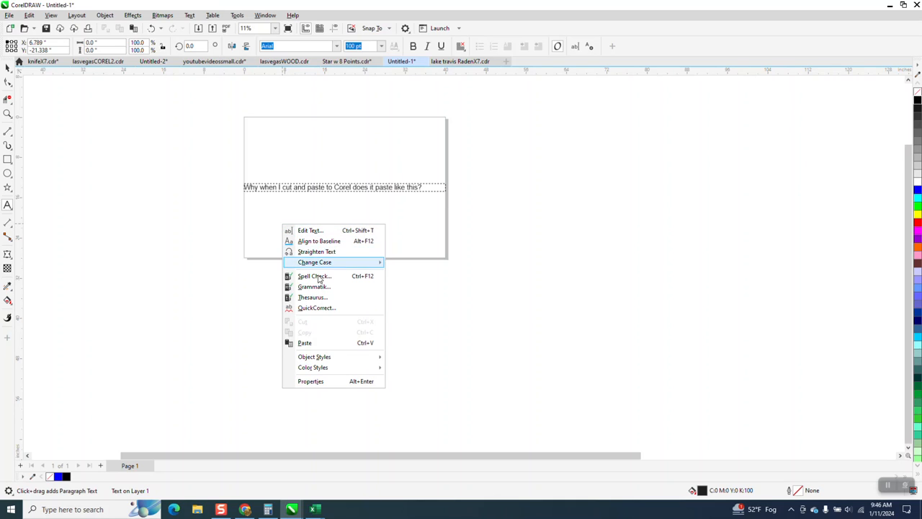
pyautogui.click(306, 343)
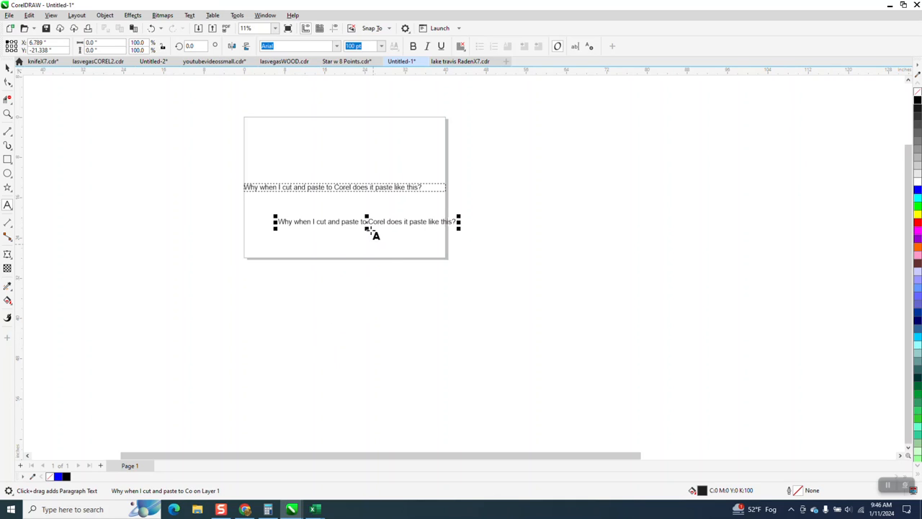
pyautogui.doubleClick(351, 222)
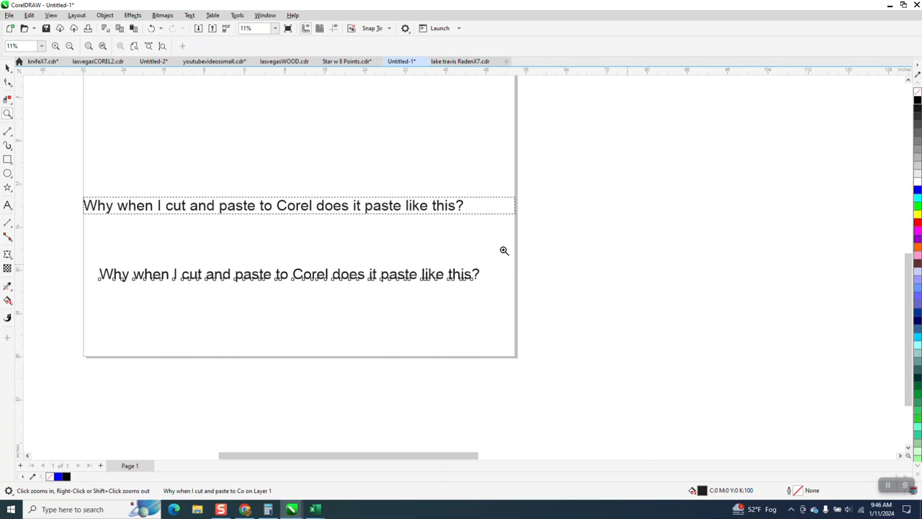
# Convert the upper pasted question from paragraph text to artistic text (Ctrl+F8)
pyautogui.click(289, 274)
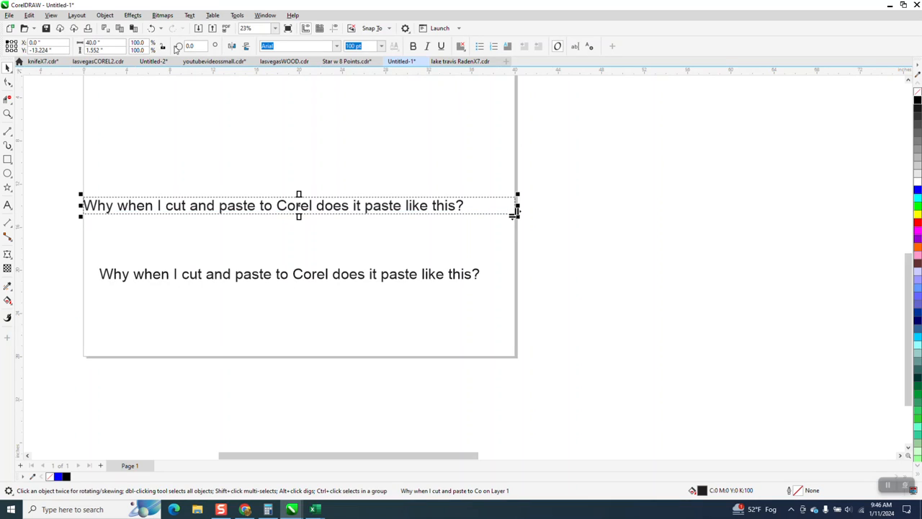
pyautogui.click(190, 14)
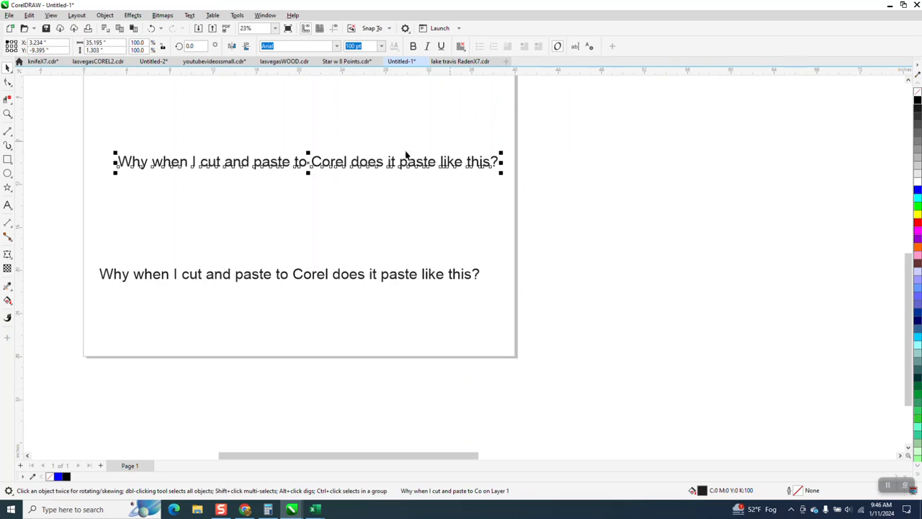
pyautogui.moveTo(575, 46)
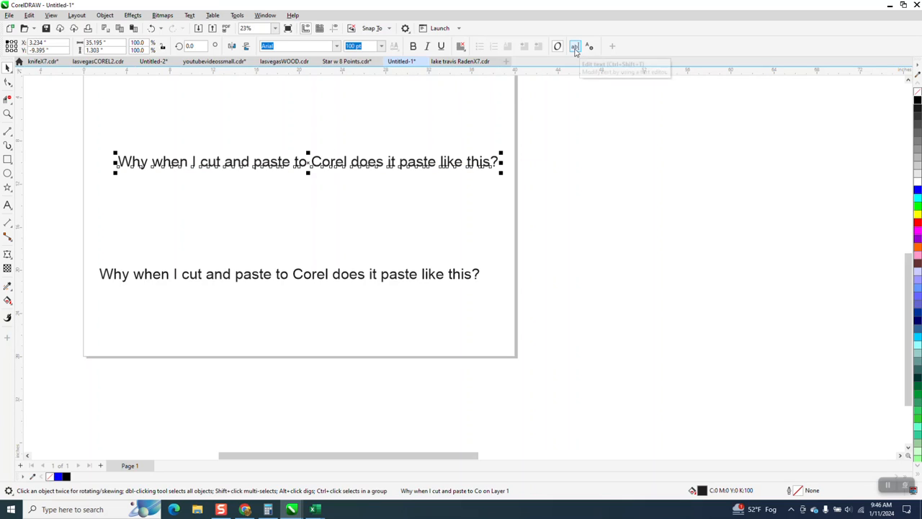
# Break the upper question into two centered lines right after the word "Corel" via Edit Text
pyautogui.click(575, 46)
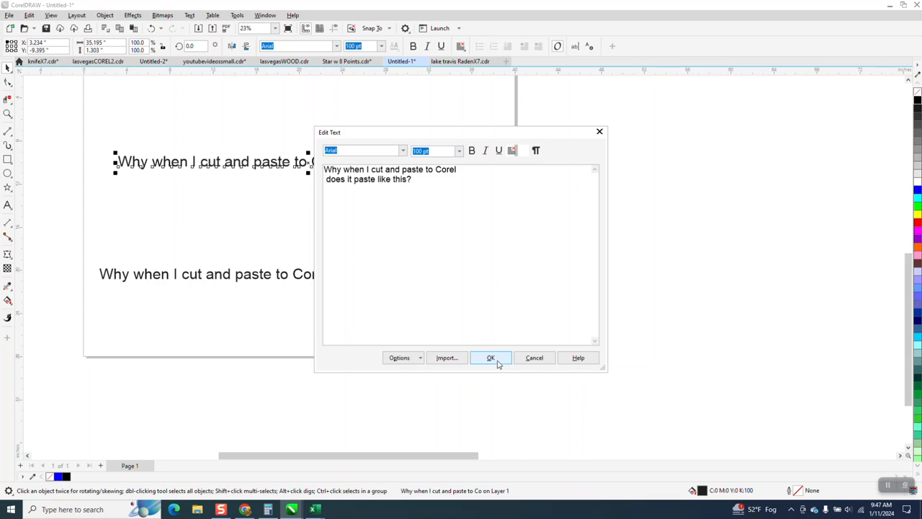
pyautogui.click(489, 357)
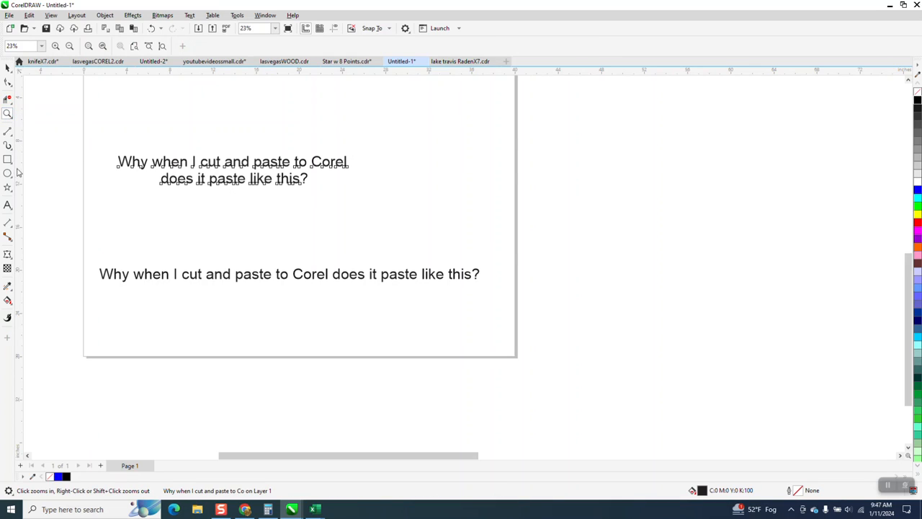
pyautogui.click(233, 170)
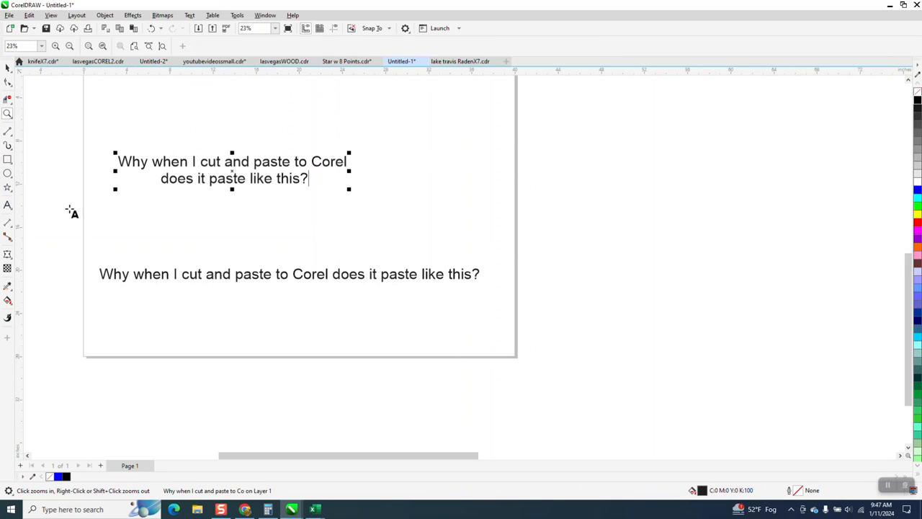
# Paste a third copy of the question between the others and make its word "Corel" bold
pyautogui.rightClick(152, 216)
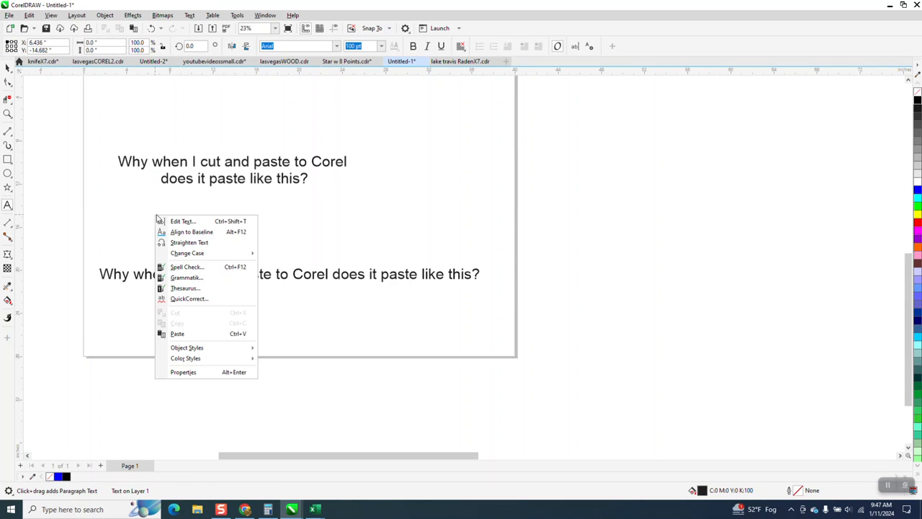
pyautogui.click(177, 333)
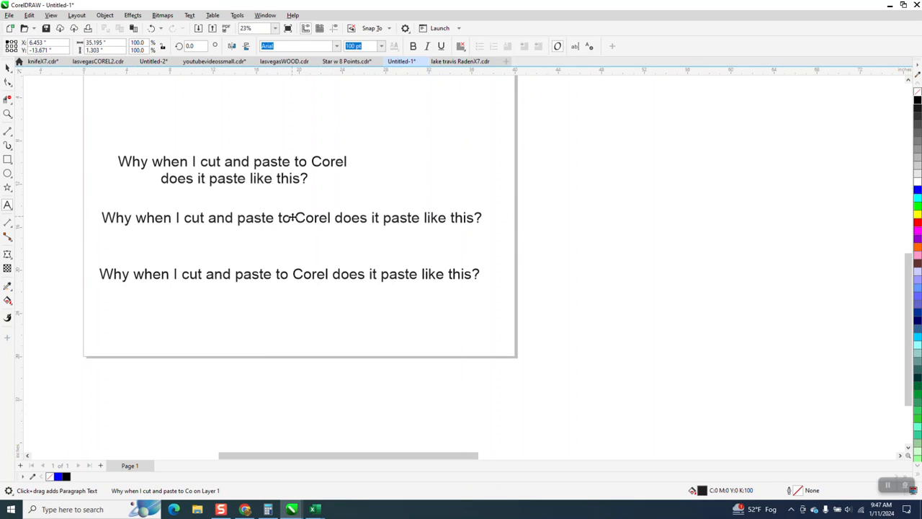
pyautogui.doubleClick(311, 218)
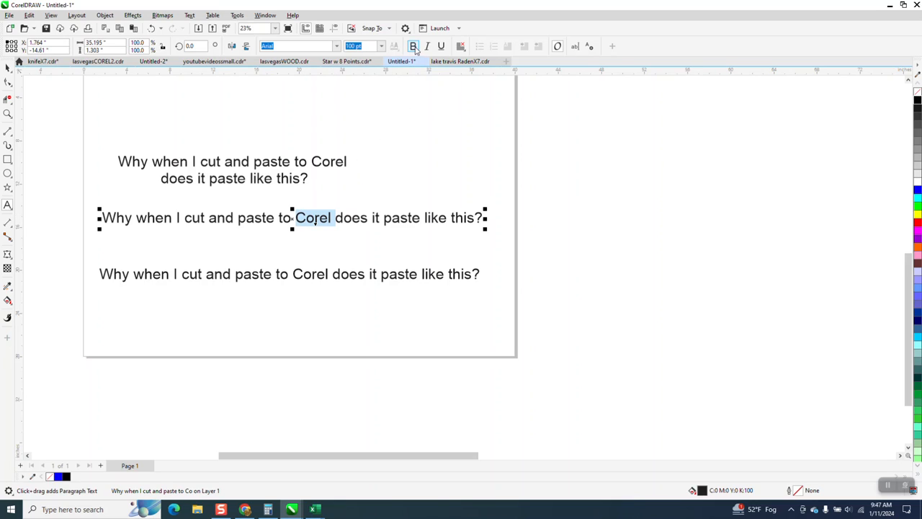
pyautogui.click(412, 45)
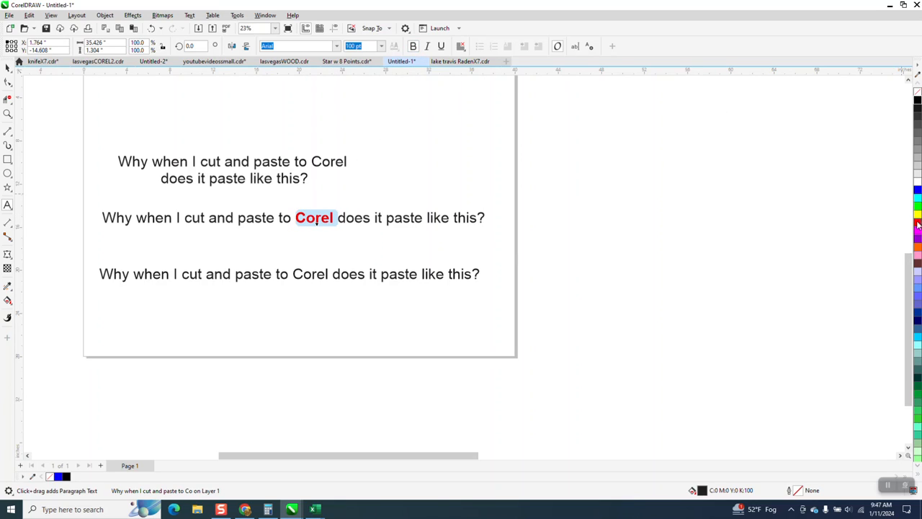